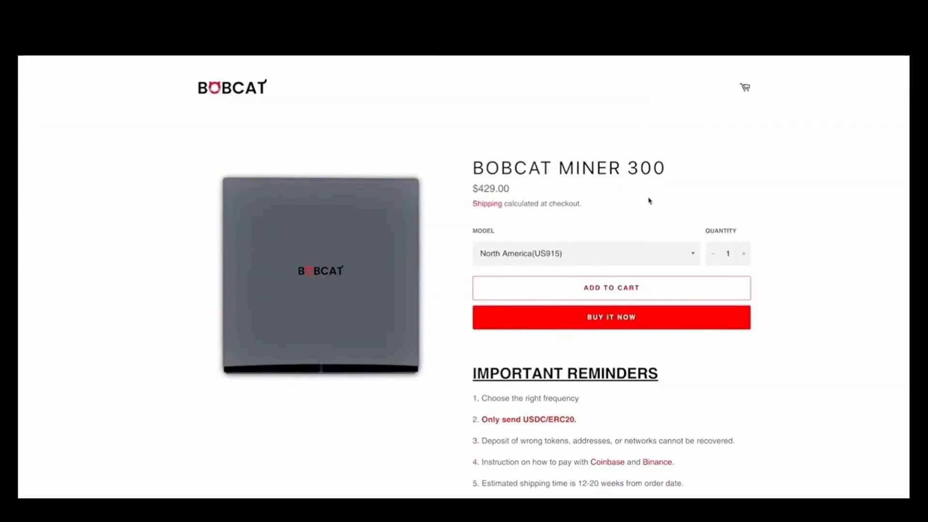
# Step: Focus the Model selector on the Bobcat Miner 300 page, currently North America (US915), $429.00
pyautogui.click(586, 253)
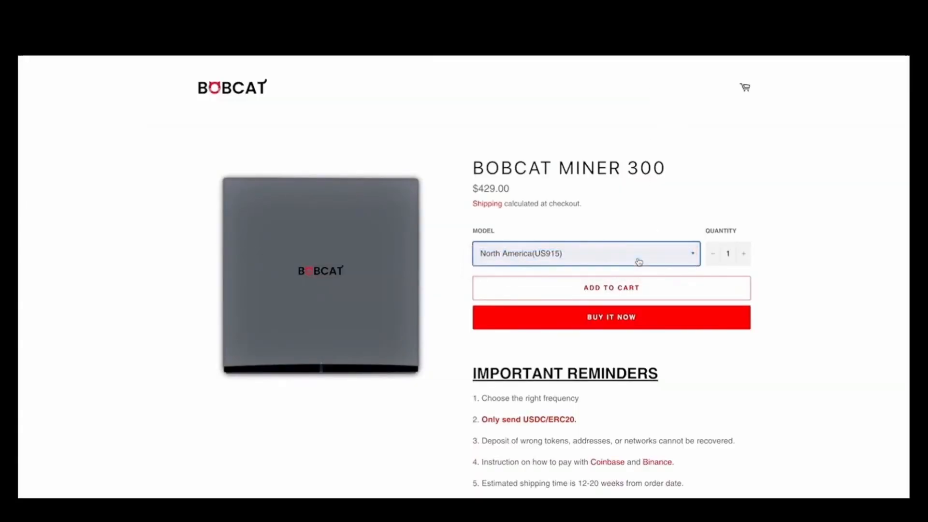